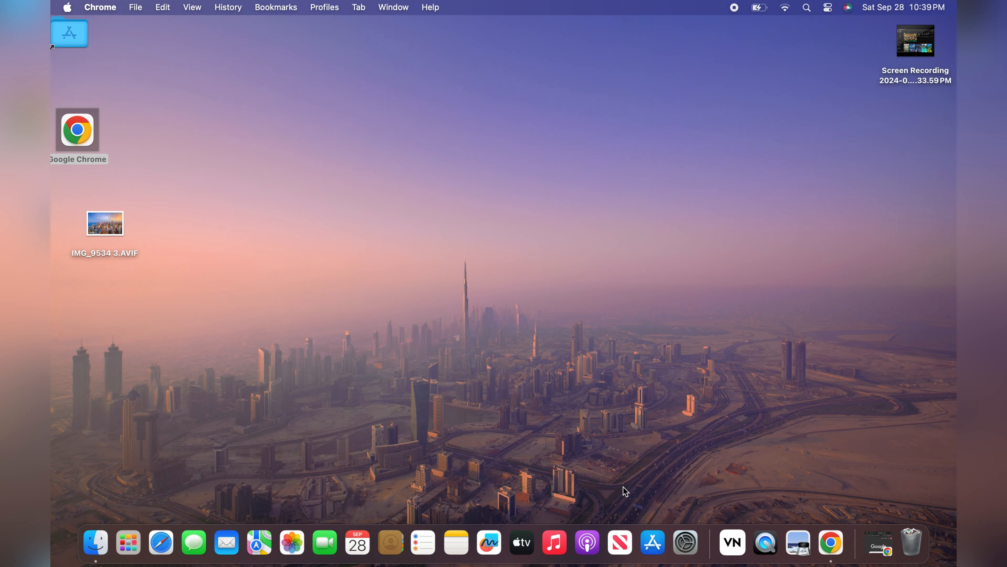
# Step: Launch Chrome from the desktop, maximize it, and head to YouTube from the New Tab shortcuts
pyautogui.doubleClick(77, 129)
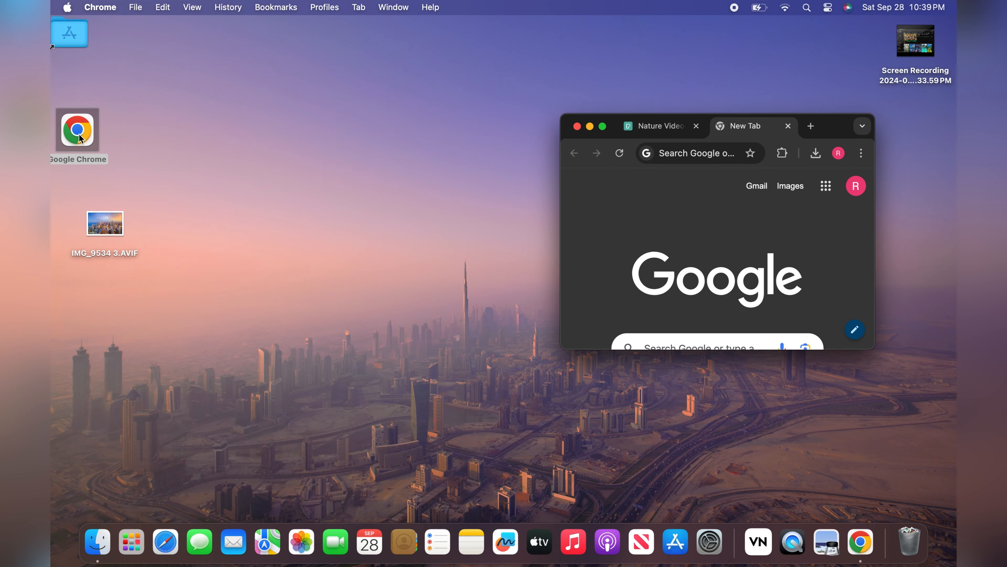
pyautogui.click(602, 126)
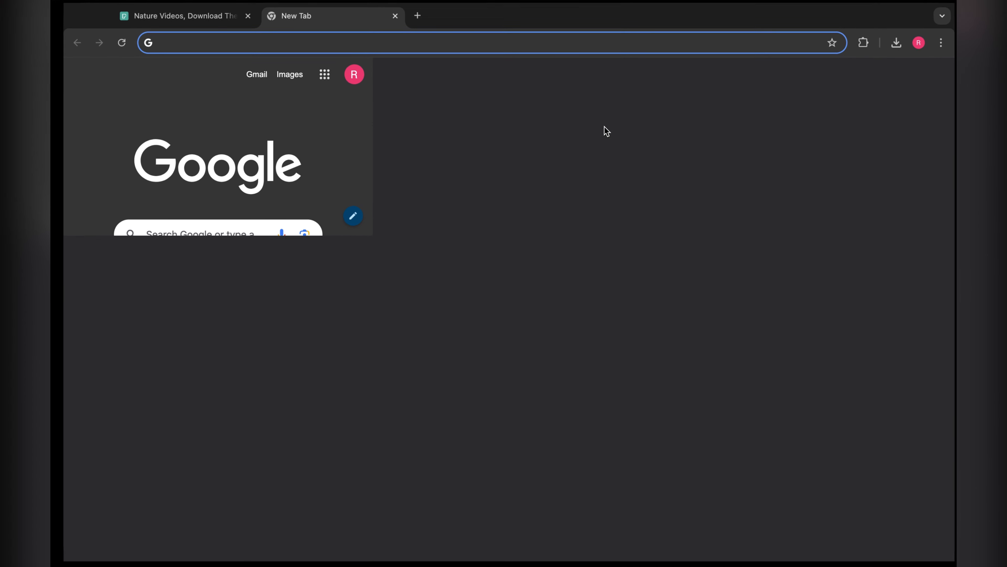
pyautogui.click(327, 287)
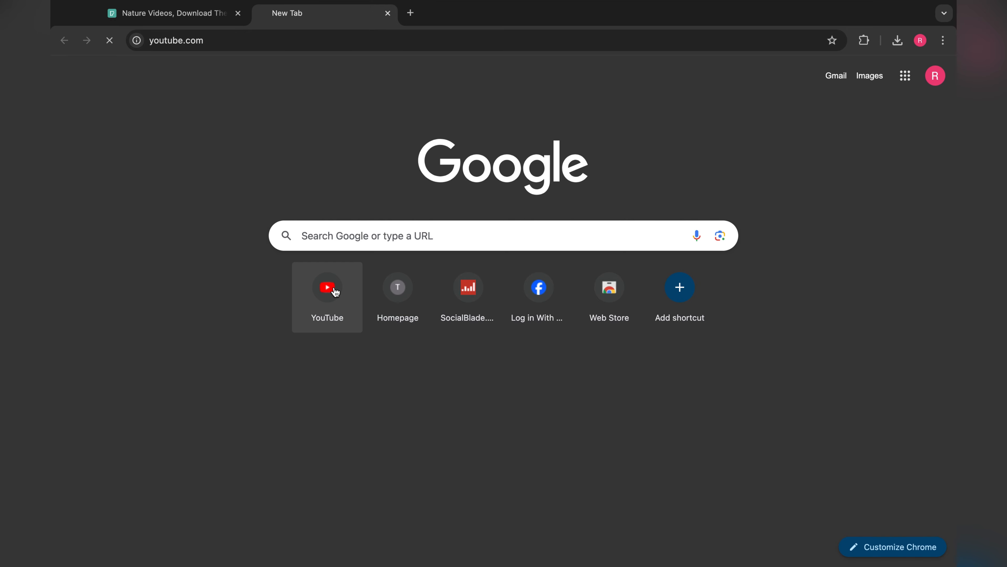
# Step: Run a YouTube search for 'travel' videos, then switch back to the Pexels tab
pyautogui.click(326, 287)
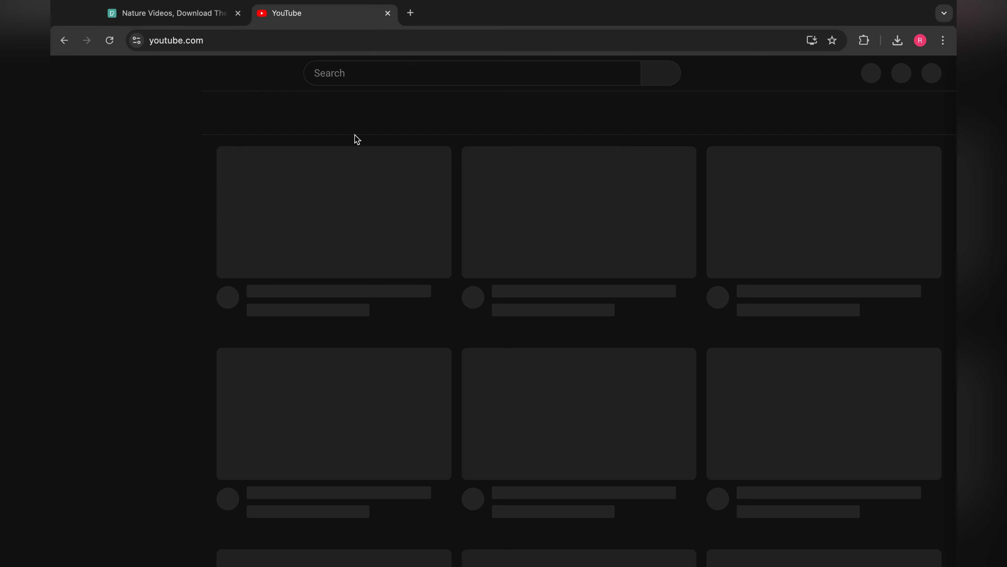
pyautogui.moveTo(356, 94)
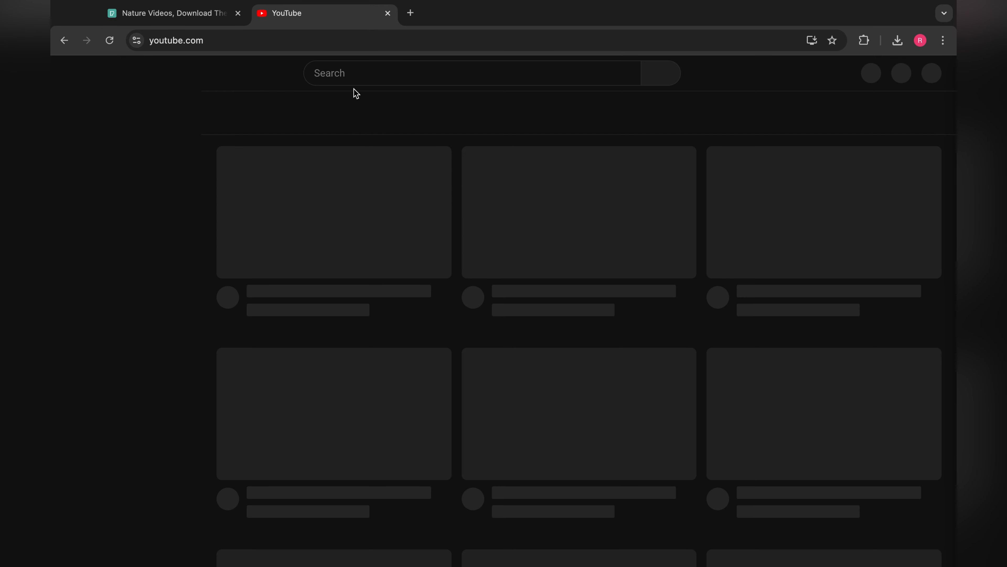
pyautogui.write('travel cha')
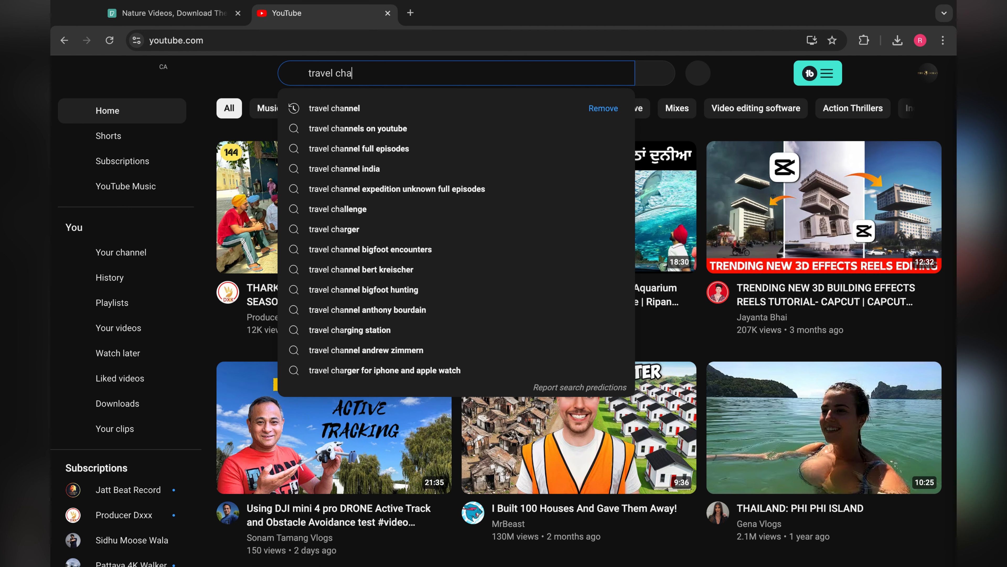
pyautogui.press('Backspace')
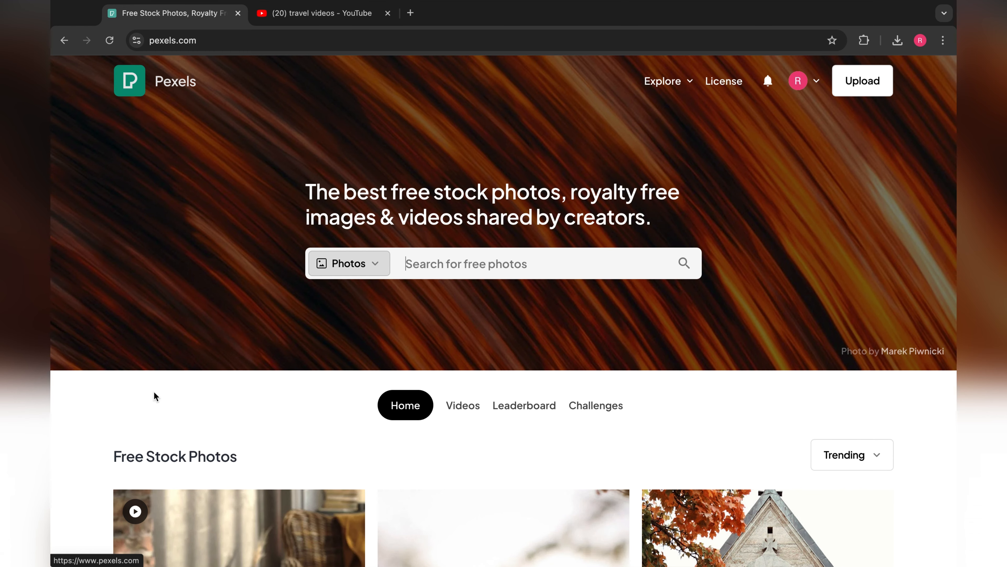
# Step: Switch the Pexels search type to Videos and search for 'nature'
pyautogui.scroll(-3)
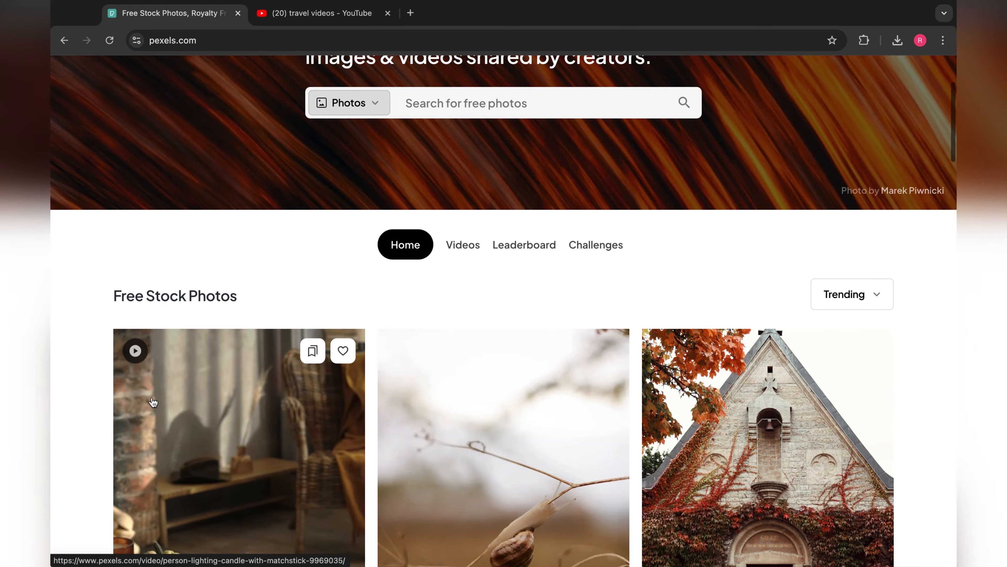
pyautogui.scroll(3)
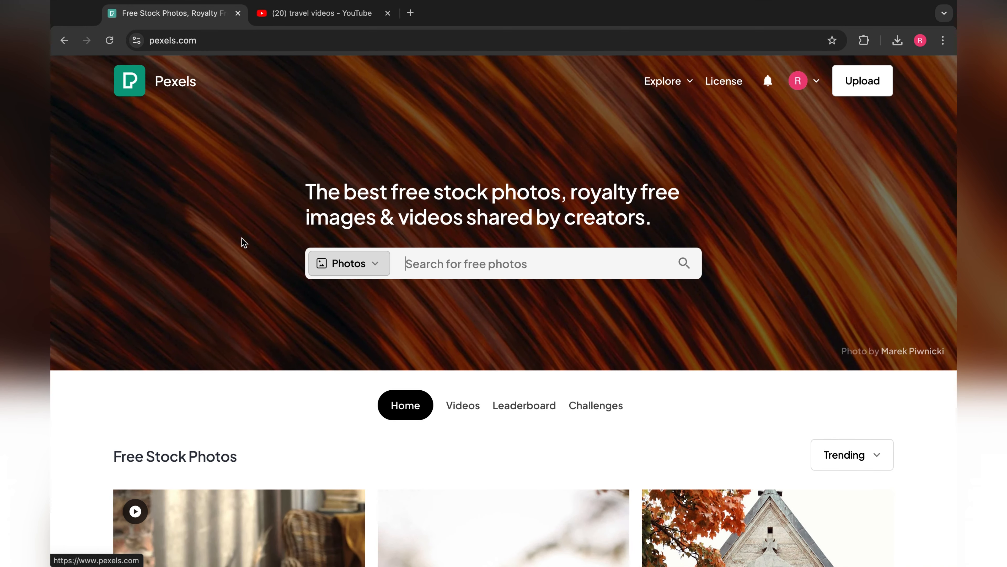
pyautogui.click(348, 263)
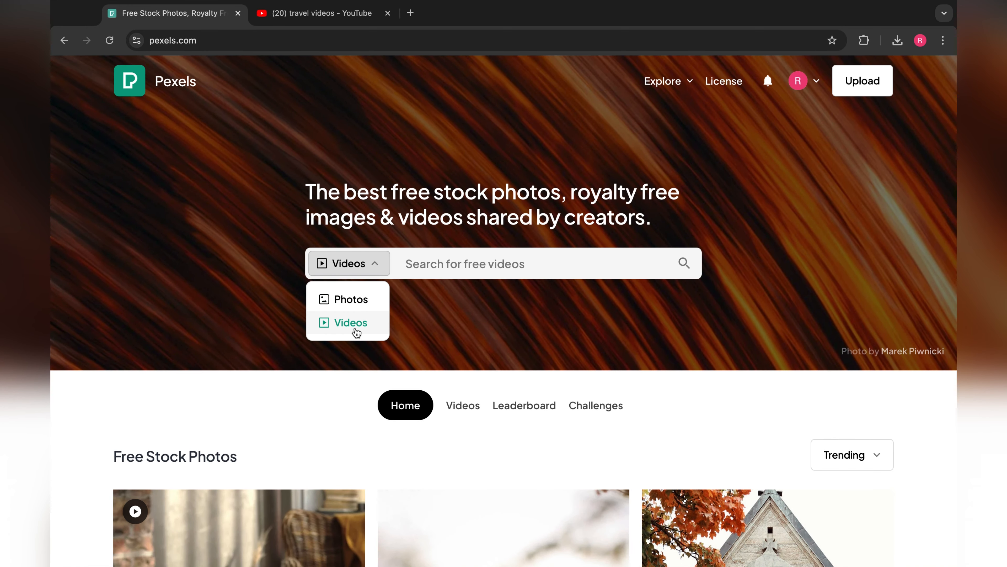
pyautogui.click(514, 263)
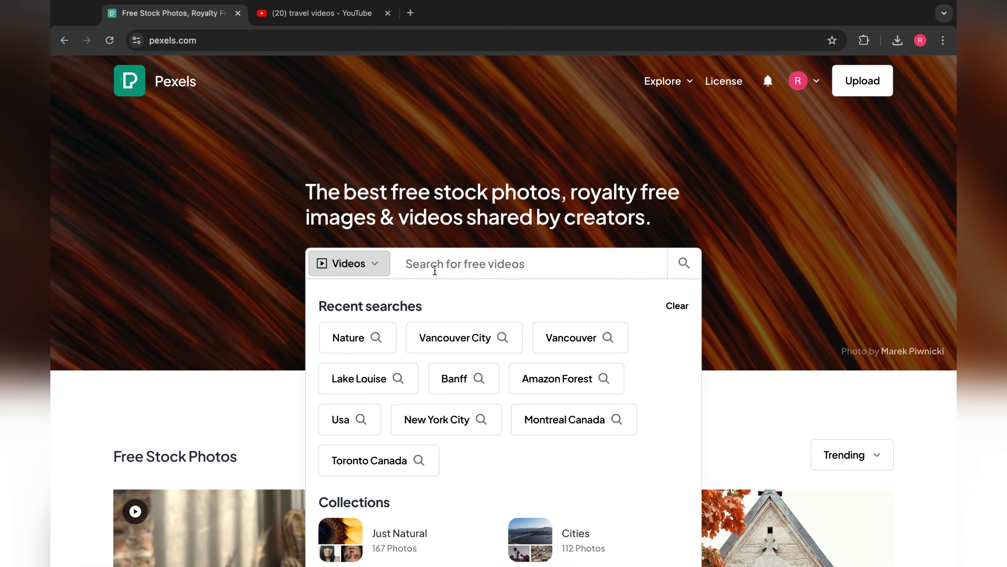
pyautogui.write('nature')
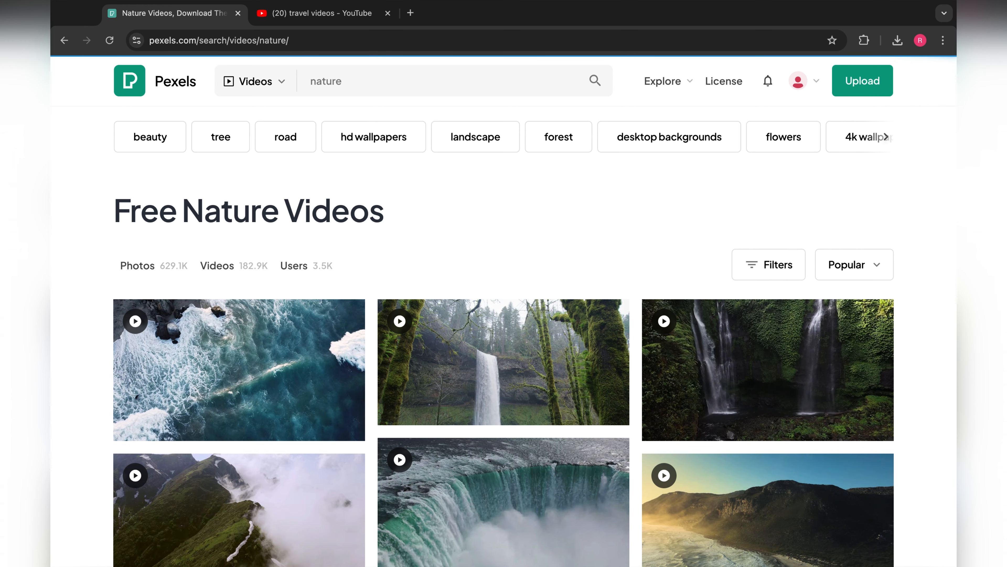
pyautogui.scroll(-3)
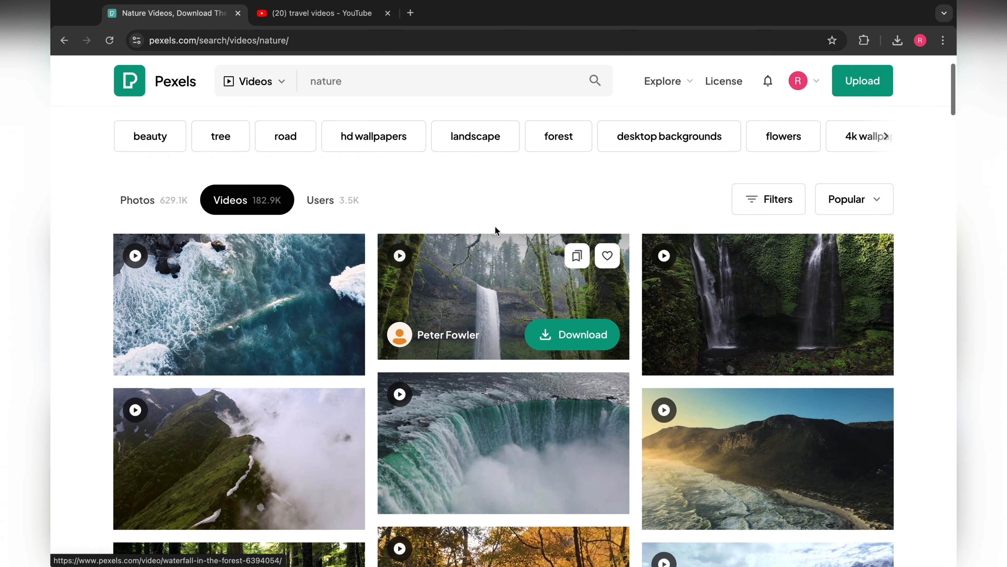
pyautogui.scroll(-3)
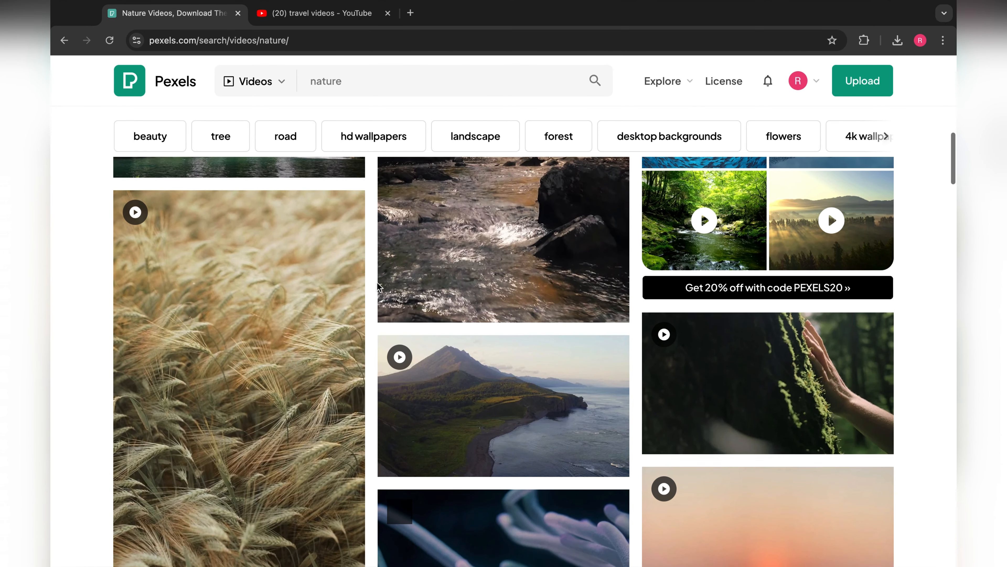
pyautogui.scroll(-3)
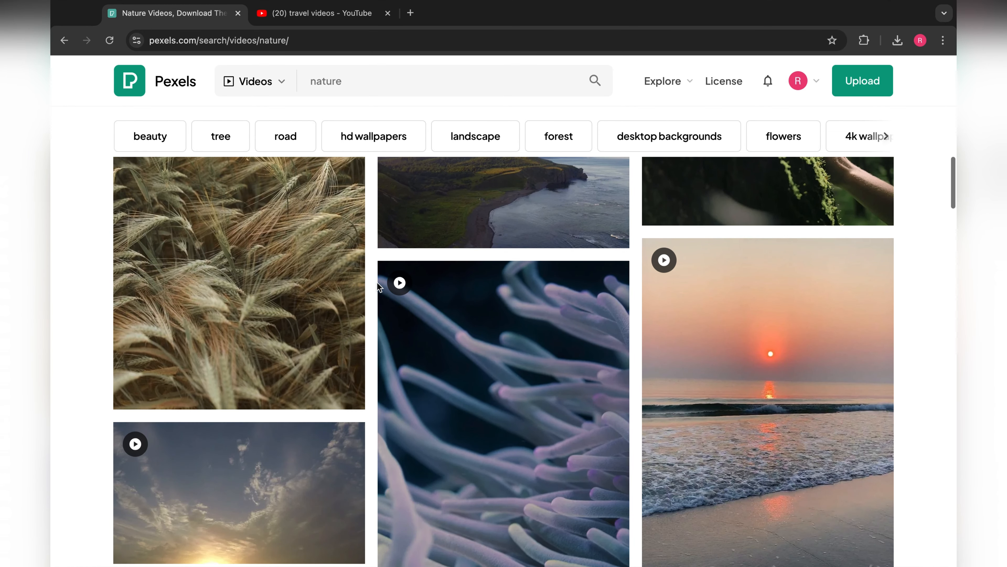
pyautogui.scroll(-3)
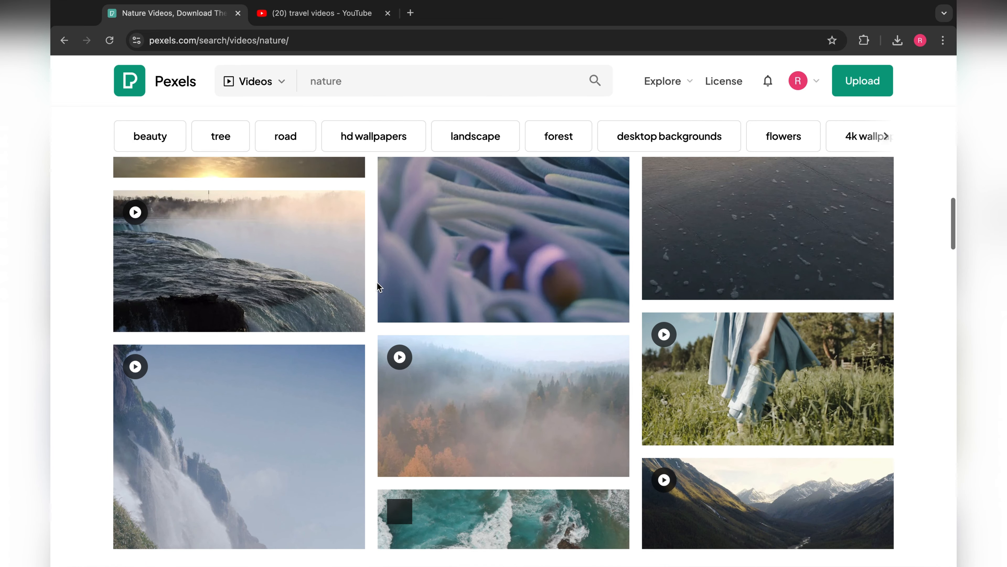
pyautogui.scroll(-3)
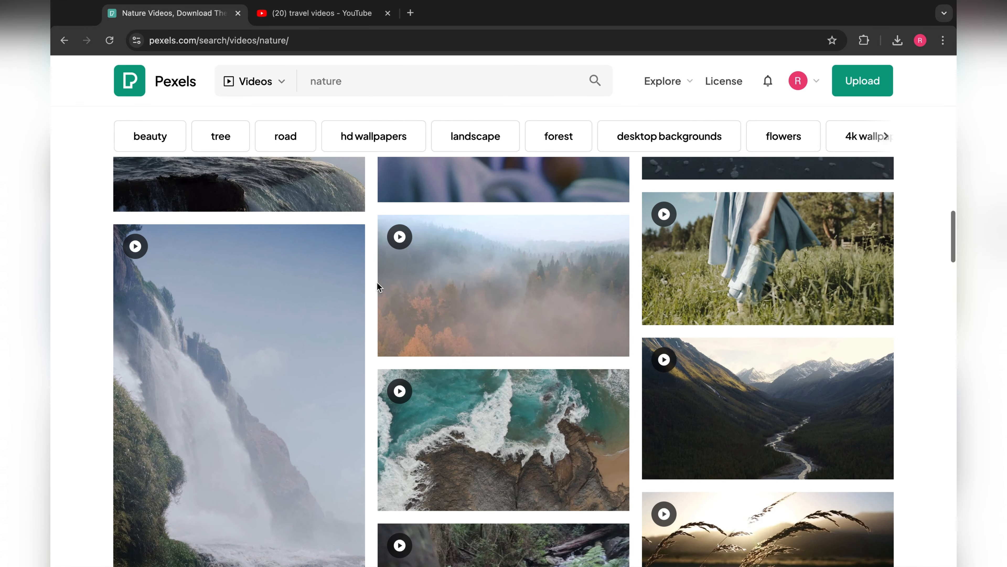
pyautogui.scroll(-3)
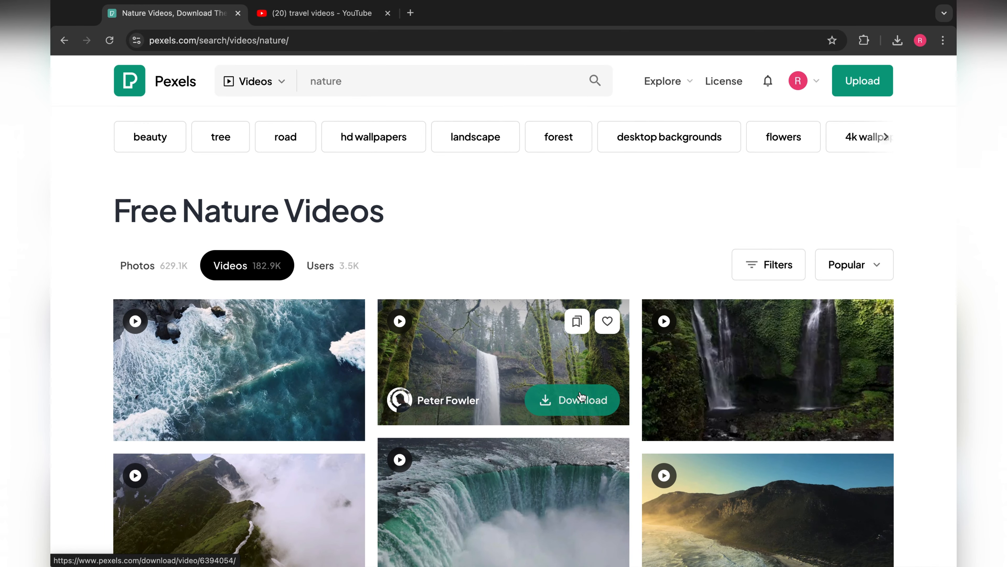
# Step: Download the forest waterfall MP4, open it from Chrome's downloads, and play it in QuickTime Player
pyautogui.click(572, 399)
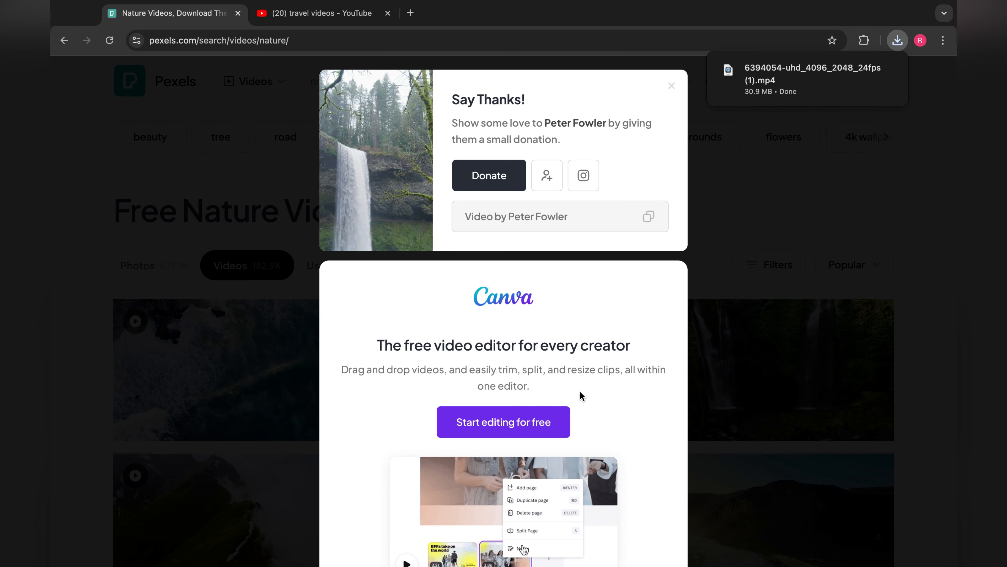
pyautogui.moveTo(676, 89)
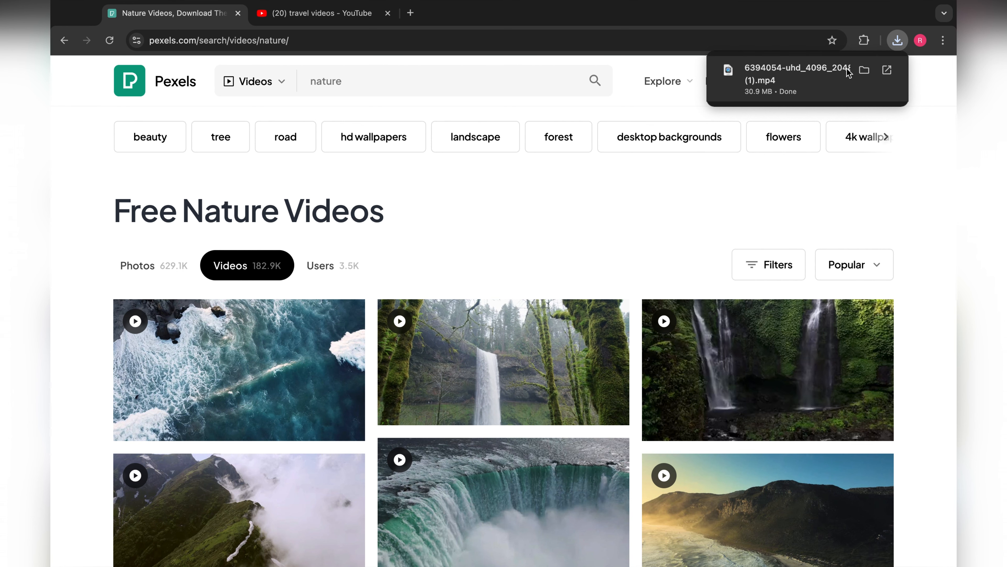
pyautogui.click(798, 81)
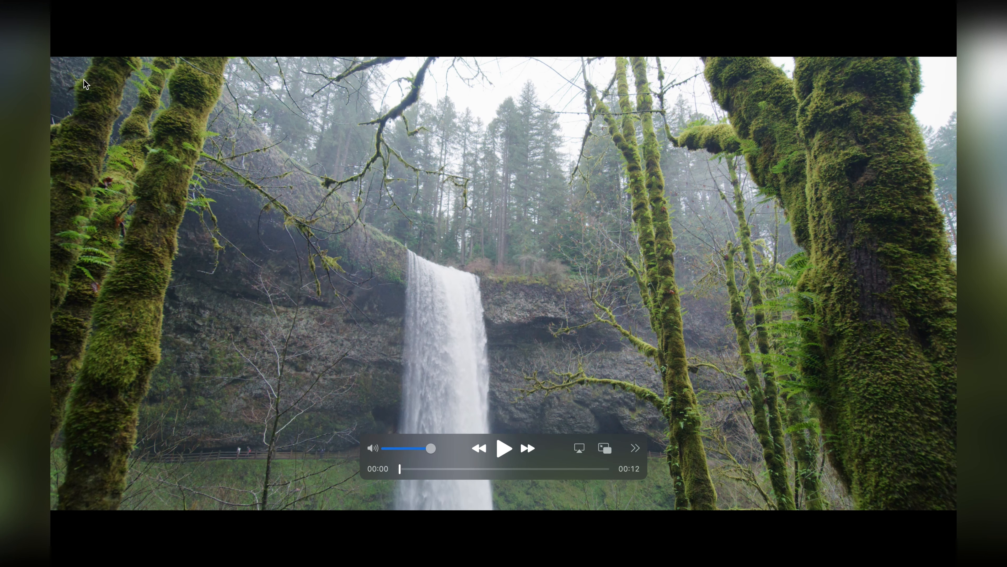
pyautogui.click(504, 447)
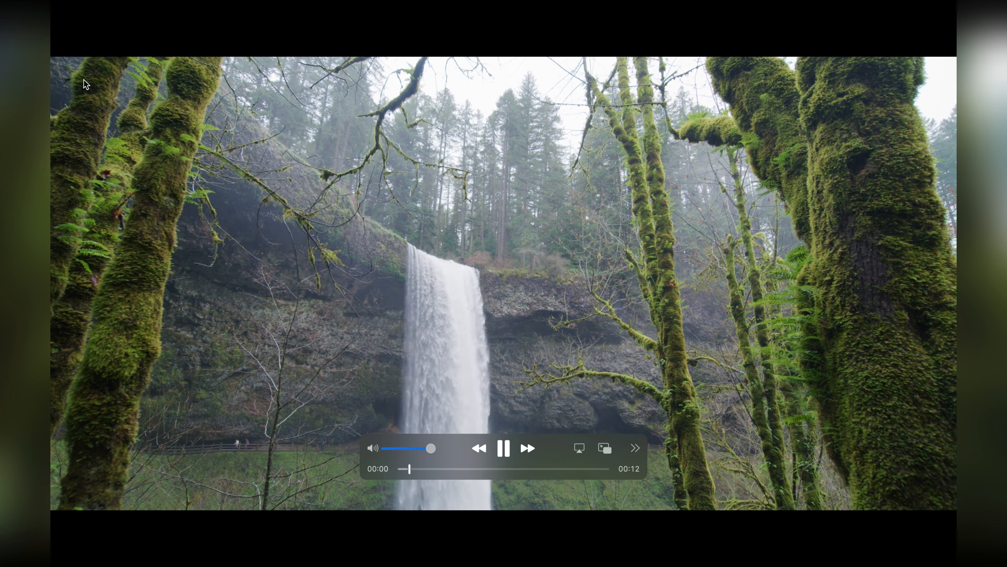